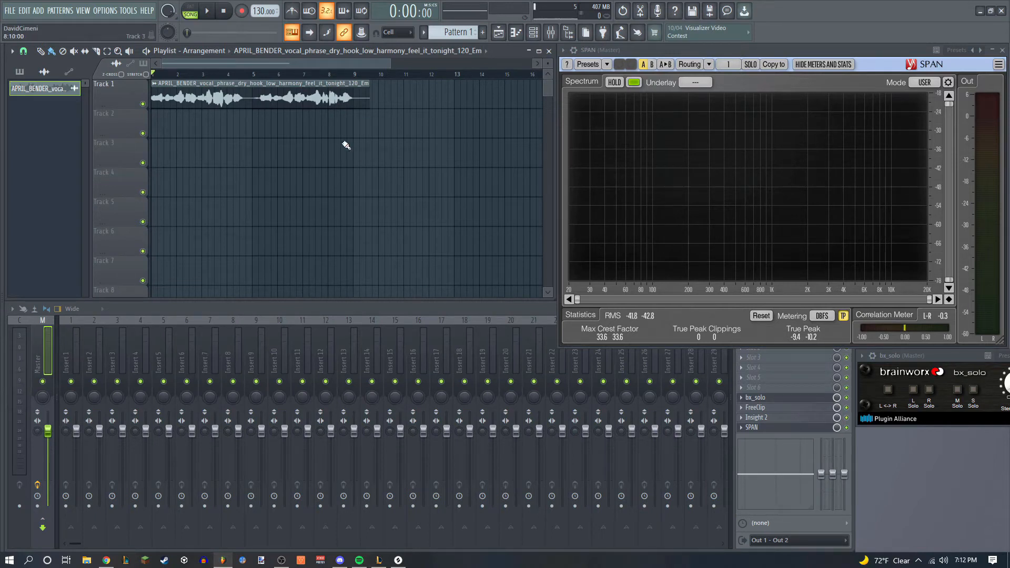
Show the channel rack with the vocal audio clip channel
{"action": "left_click", "coordinate": [535, 32]}
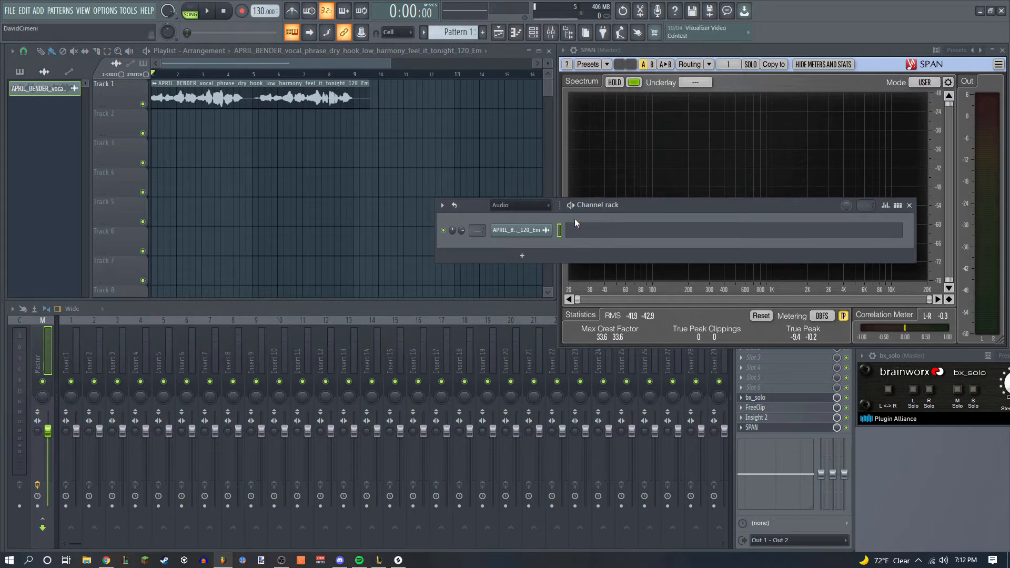
{"action": "mouse_move", "coordinate": [534, 251]}
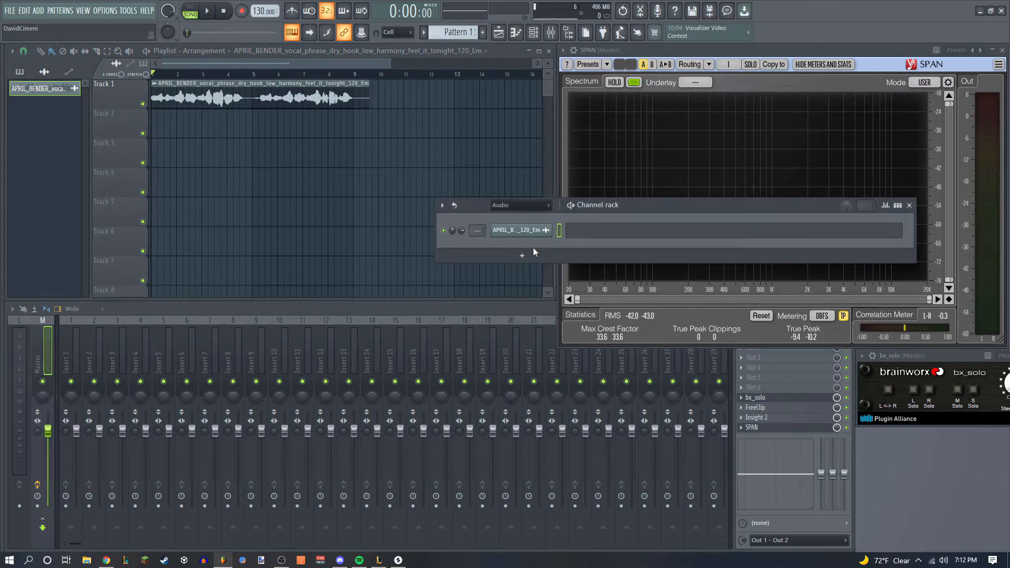
{"action": "left_click", "coordinate": [207, 11]}
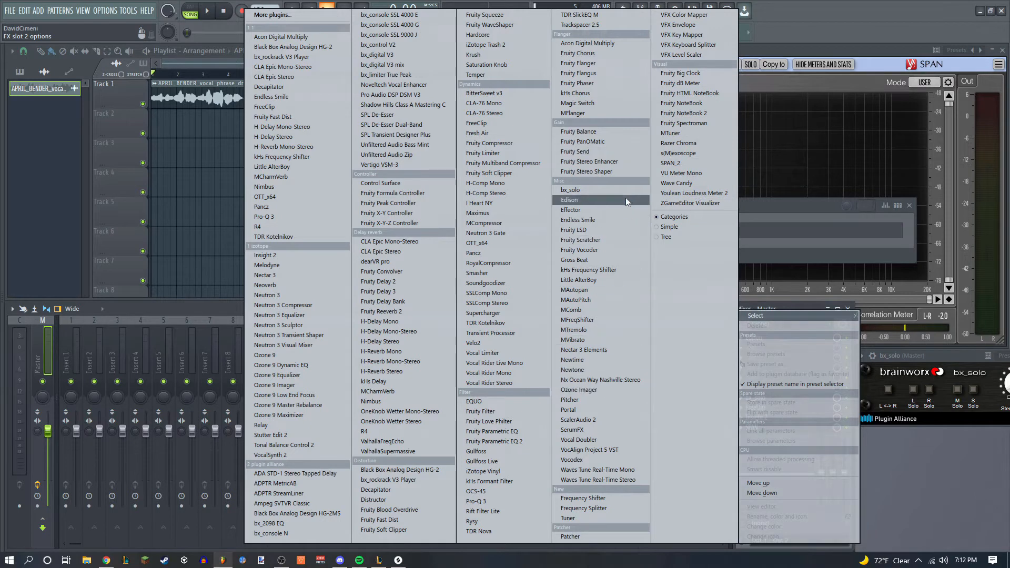
{"action": "mouse_move", "coordinate": [597, 479]}
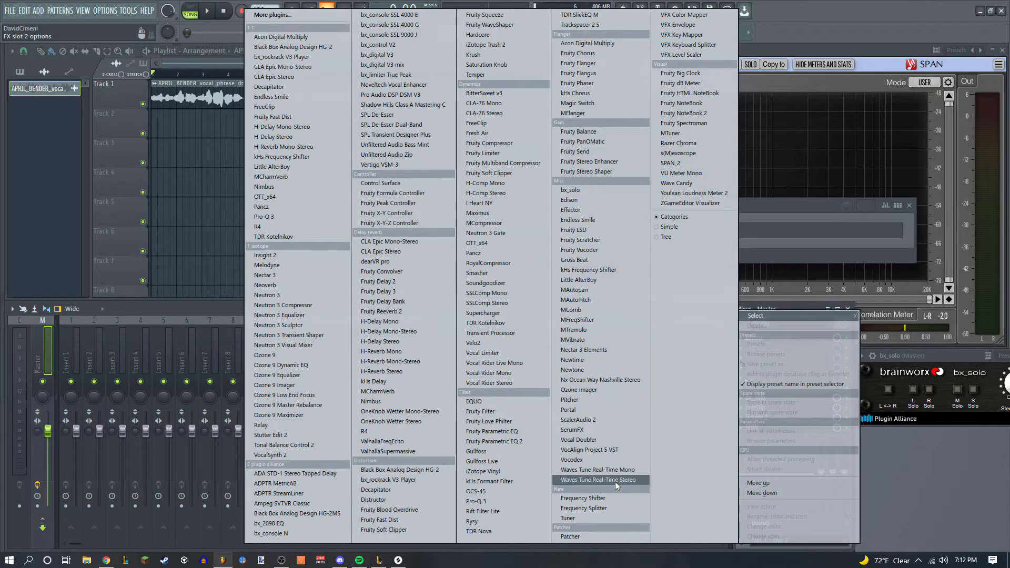
{"action": "mouse_move", "coordinate": [597, 469]}
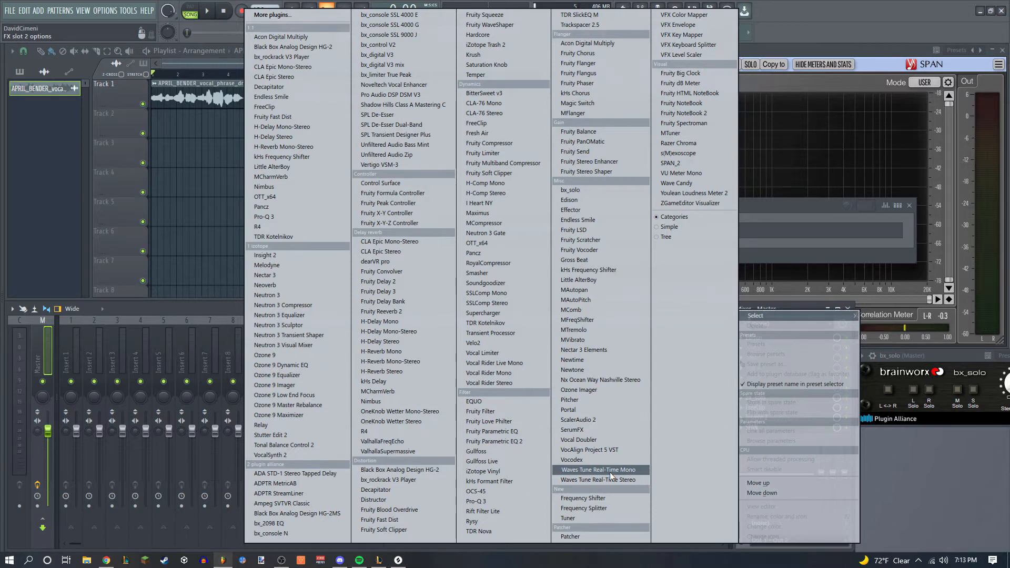
Load Waves Tune Real-Time Mono and set MIDI Input to drive Target Pitch
{"action": "left_click", "coordinate": [598, 469]}
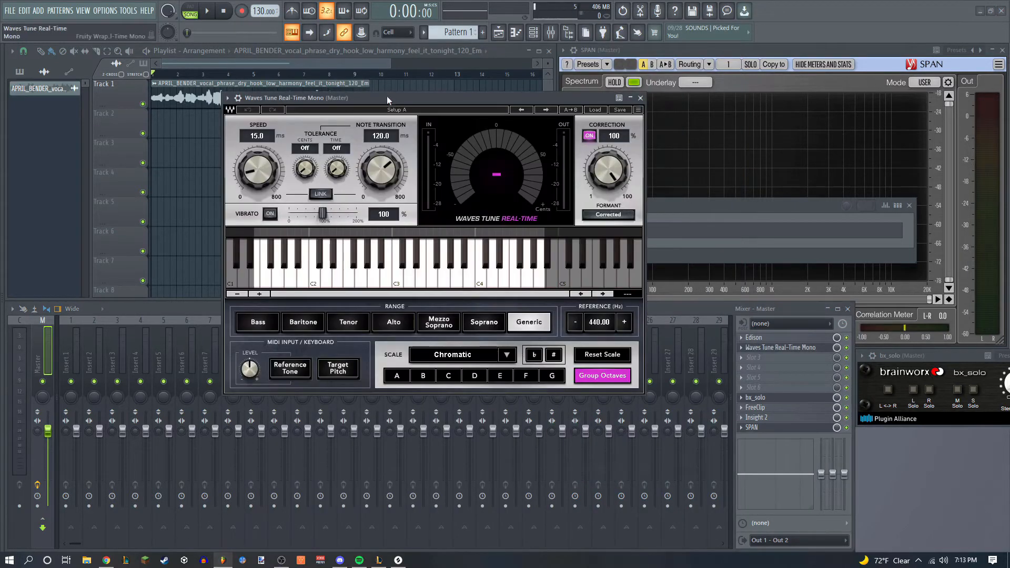
{"action": "left_click_drag", "start_coordinate": [387, 98], "coordinate": [409, 123]}
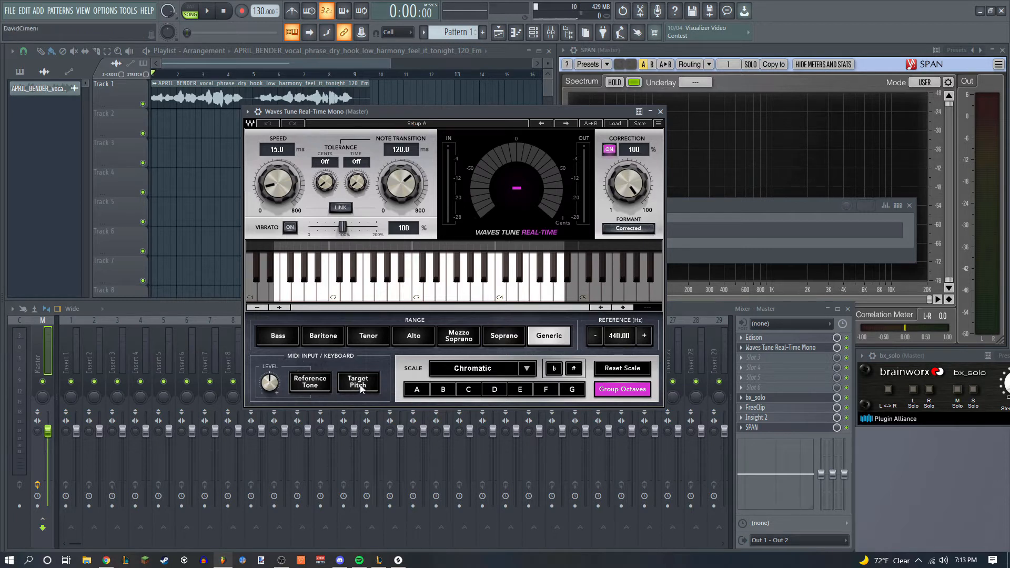
{"action": "left_click", "coordinate": [358, 381]}
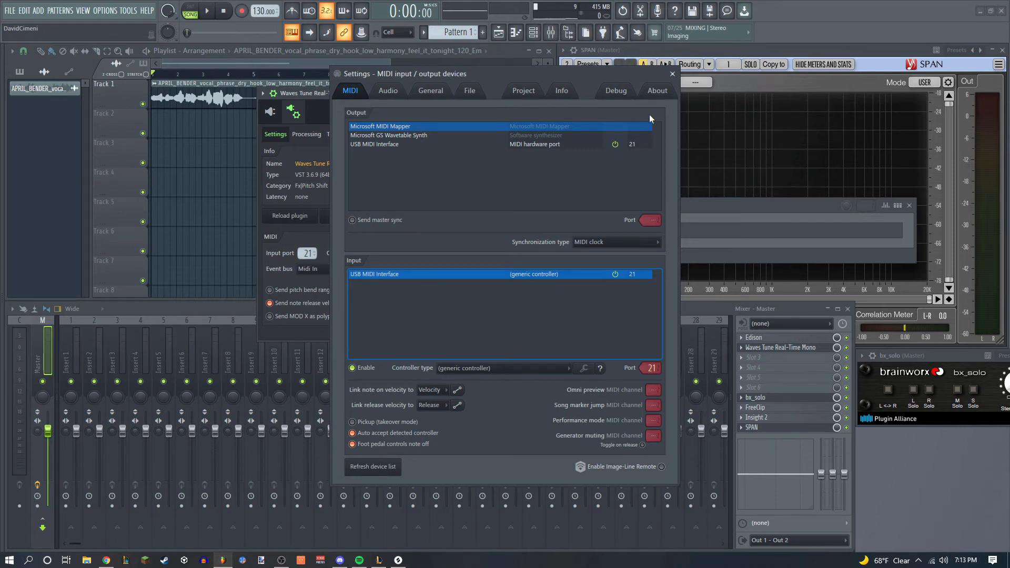
Close MIDI settings after confirming port 21 and return to the tuner's controls
{"action": "left_click", "coordinate": [672, 73]}
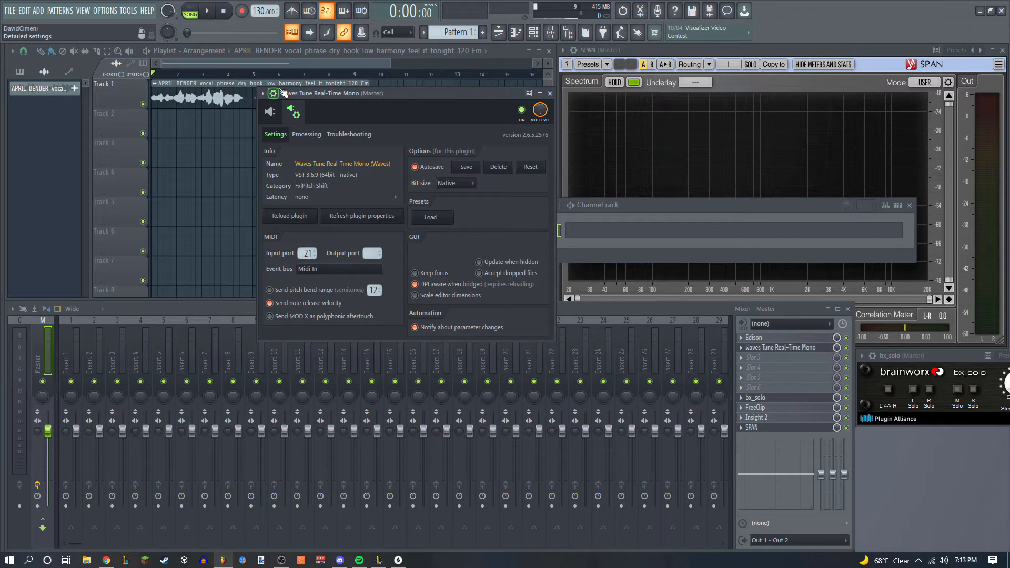
{"action": "left_click", "coordinate": [273, 93]}
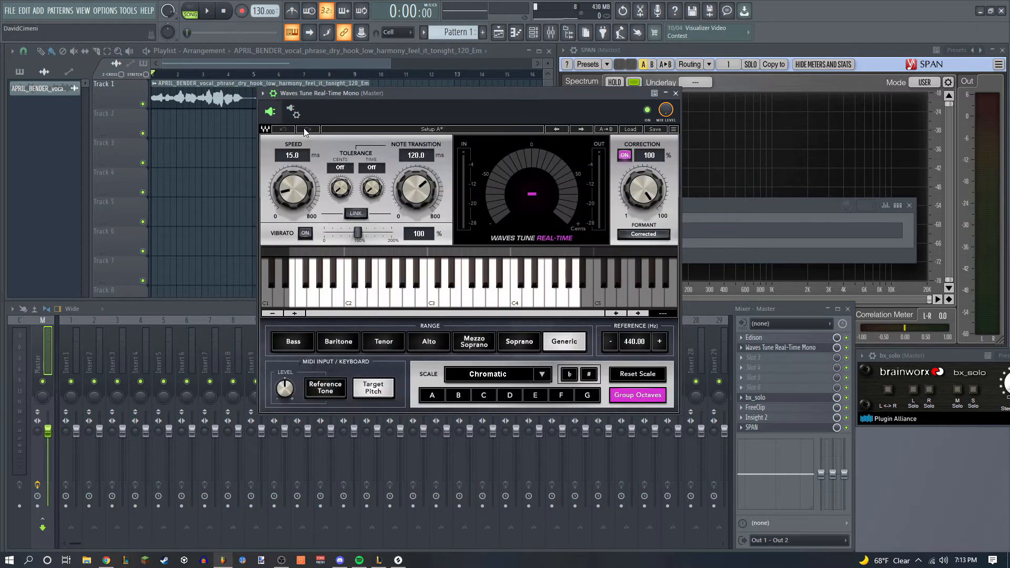
{"action": "left_click", "coordinate": [466, 283]}
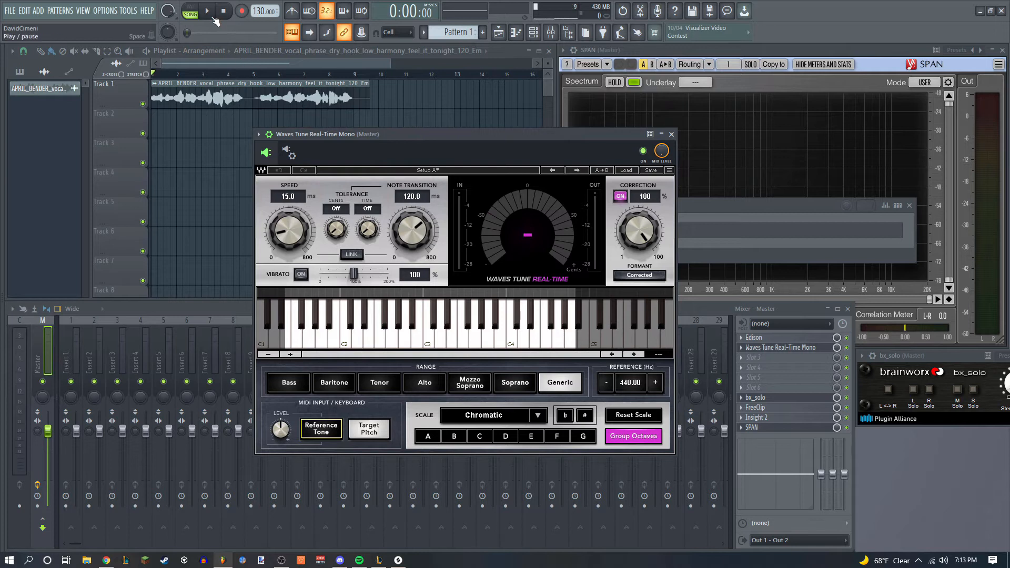
{"action": "left_click", "coordinate": [206, 11]}
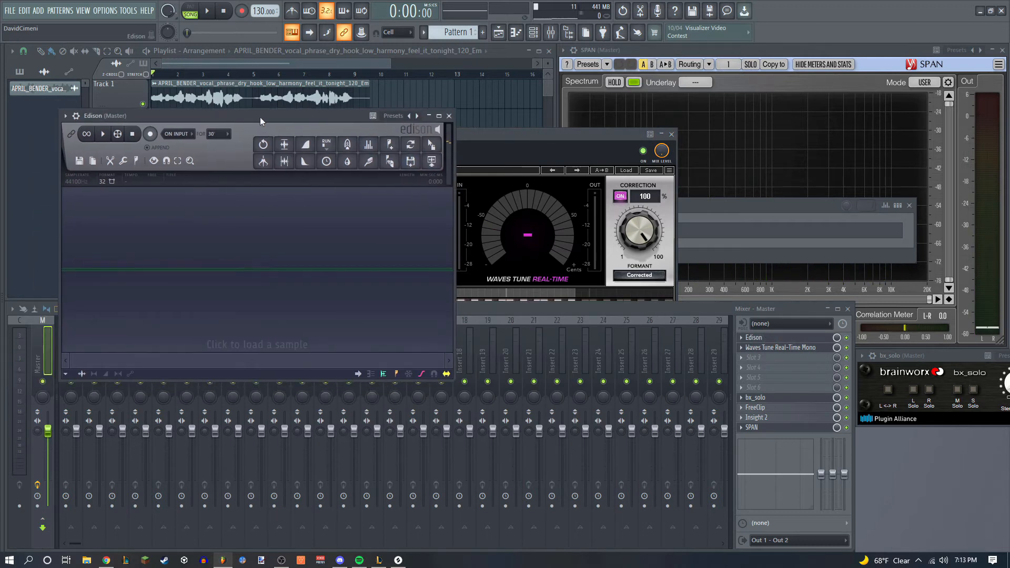
Play the song so Edison captures the tuned vocal, then stop
{"action": "left_click", "coordinate": [206, 11]}
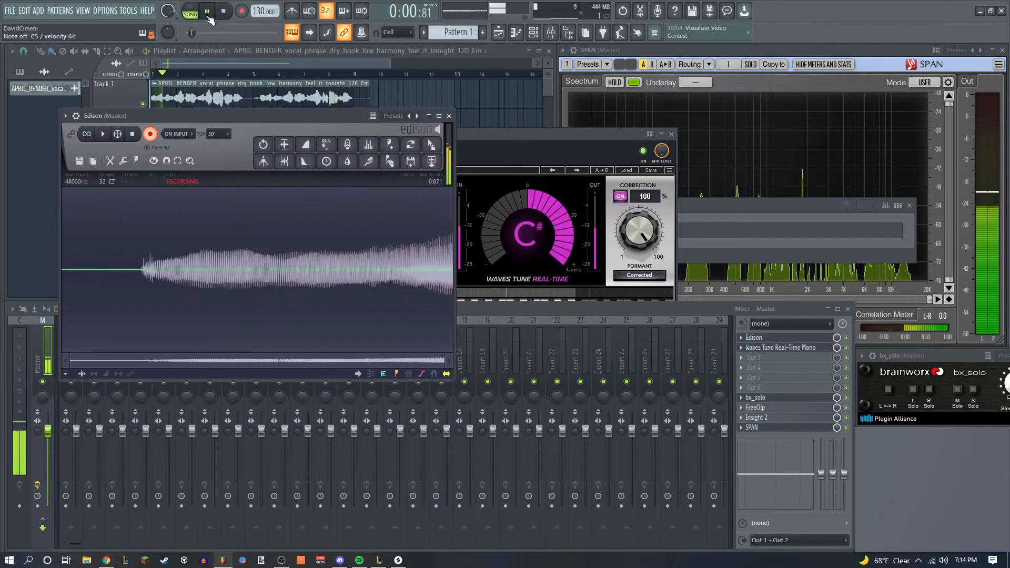
{"action": "left_click", "coordinate": [206, 11]}
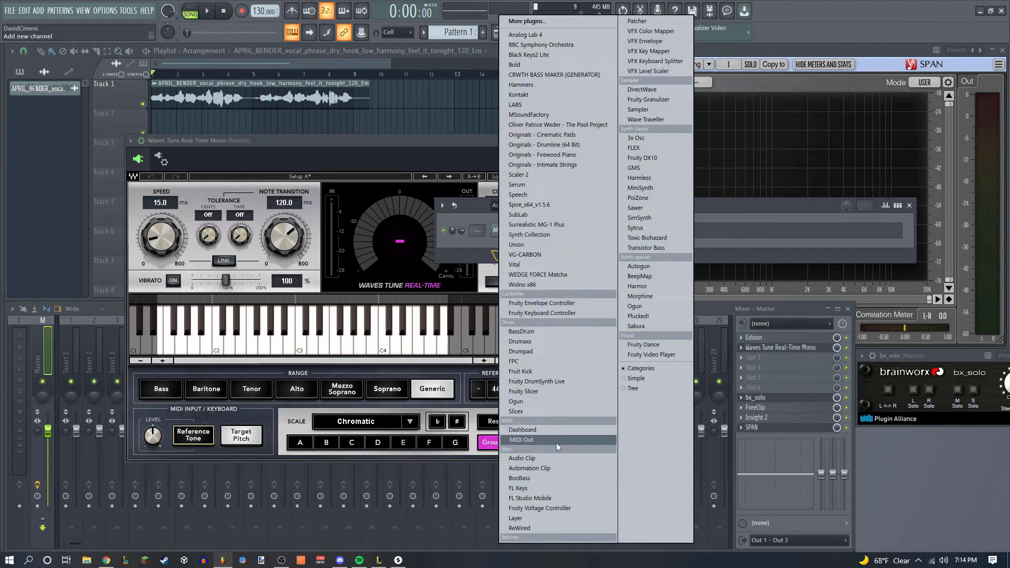
Add a MIDI Out channel and bring up its empty piano roll
{"action": "left_click", "coordinate": [520, 439]}
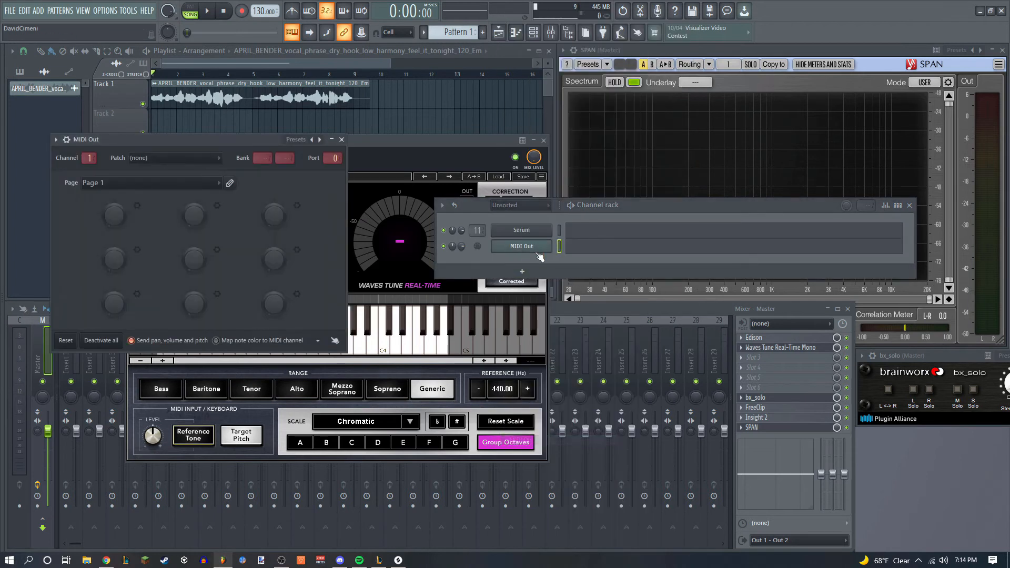
{"action": "left_click_drag", "start_coordinate": [84, 139], "coordinate": [243, 120]}
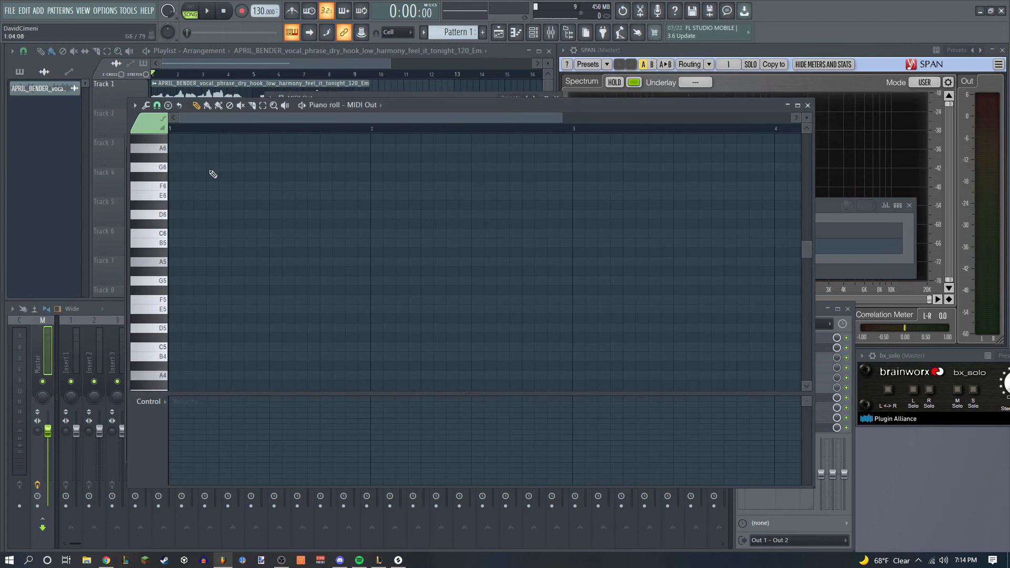
Draw the harmony notes, put Pattern 1 on Track 2, and play it with the vocal
{"action": "left_click_drag", "start_coordinate": [170, 233], "coordinate": [380, 233]}
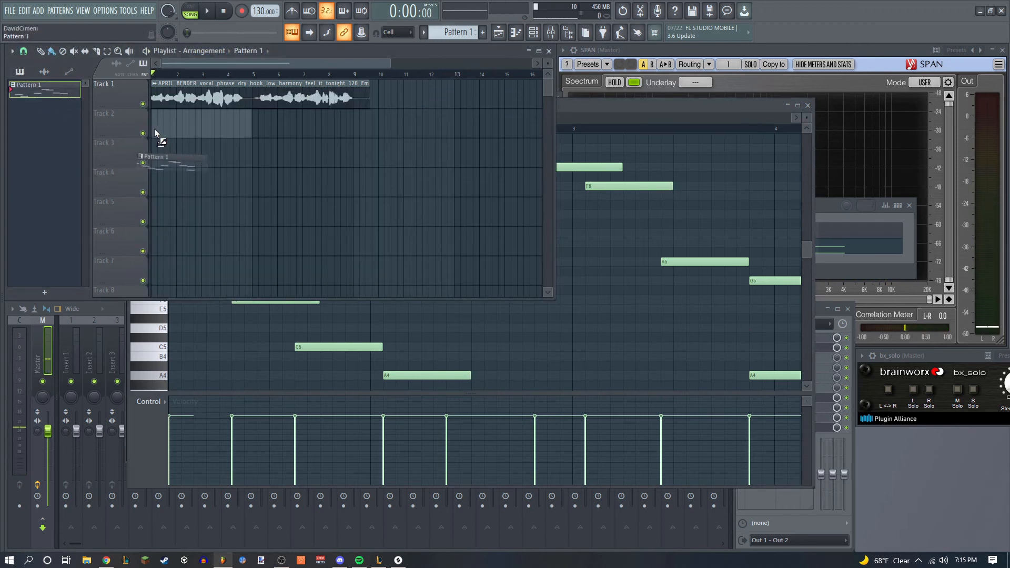
{"action": "left_click", "coordinate": [206, 11]}
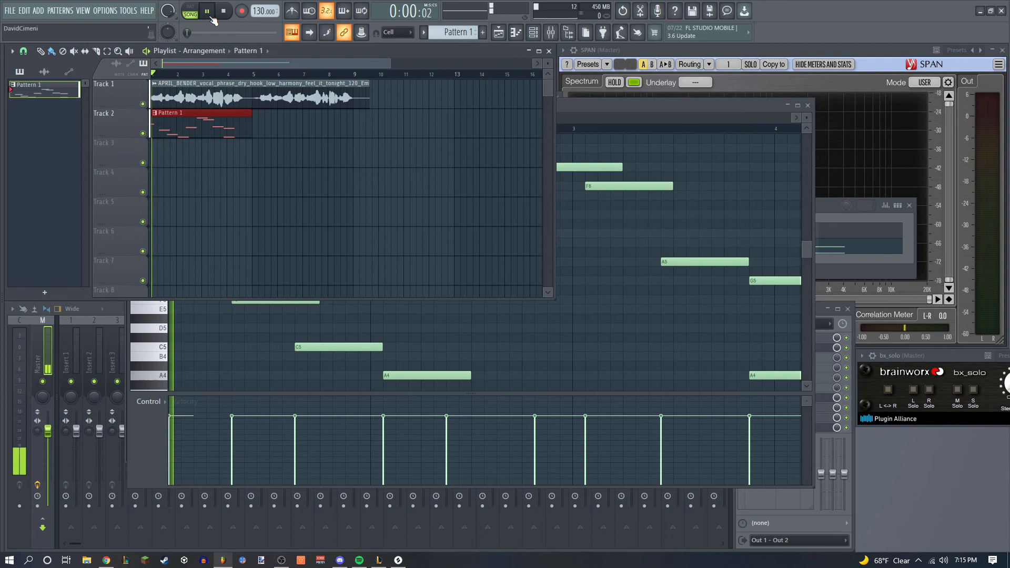
{"action": "left_click", "coordinate": [206, 11]}
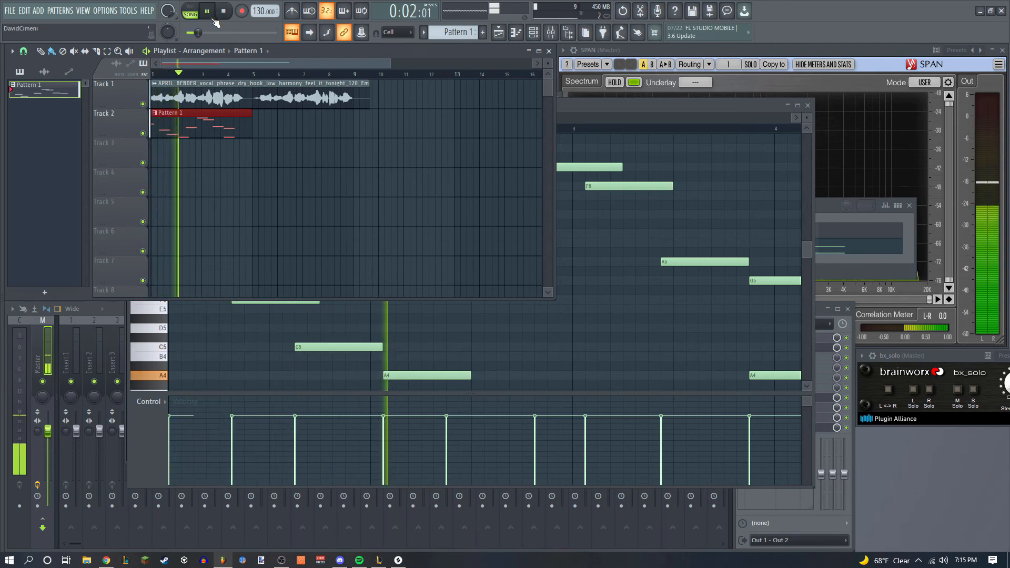